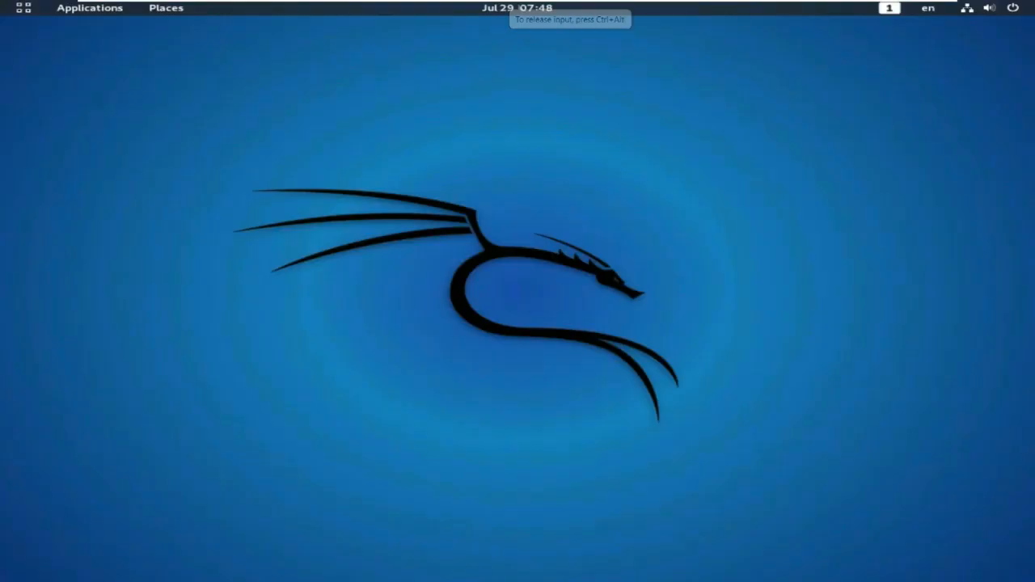
# Step: Check the original public IP 103.220.207.22 and open its detailed information
pyautogui.click(22, 7)
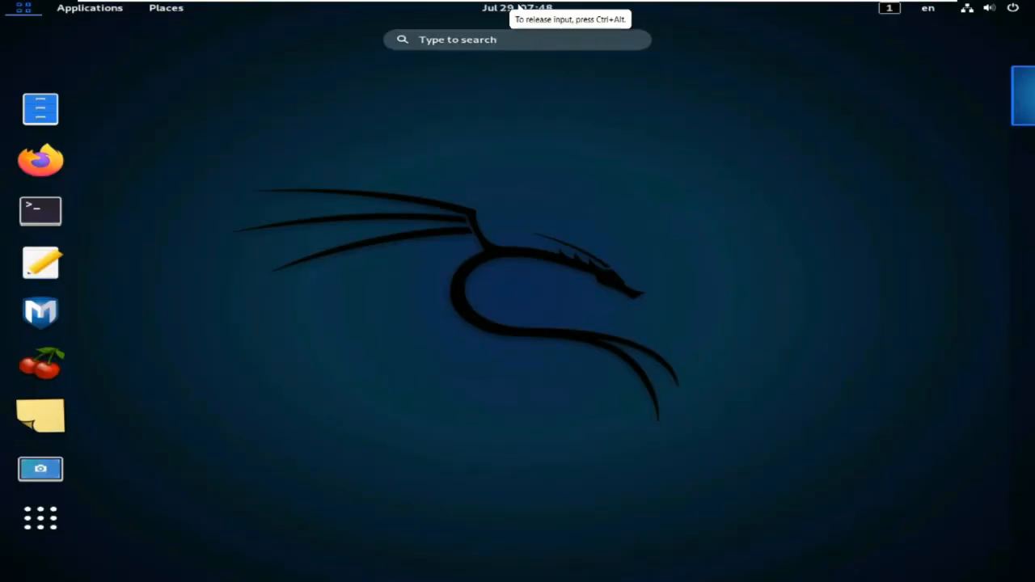
pyautogui.moveTo(40, 159)
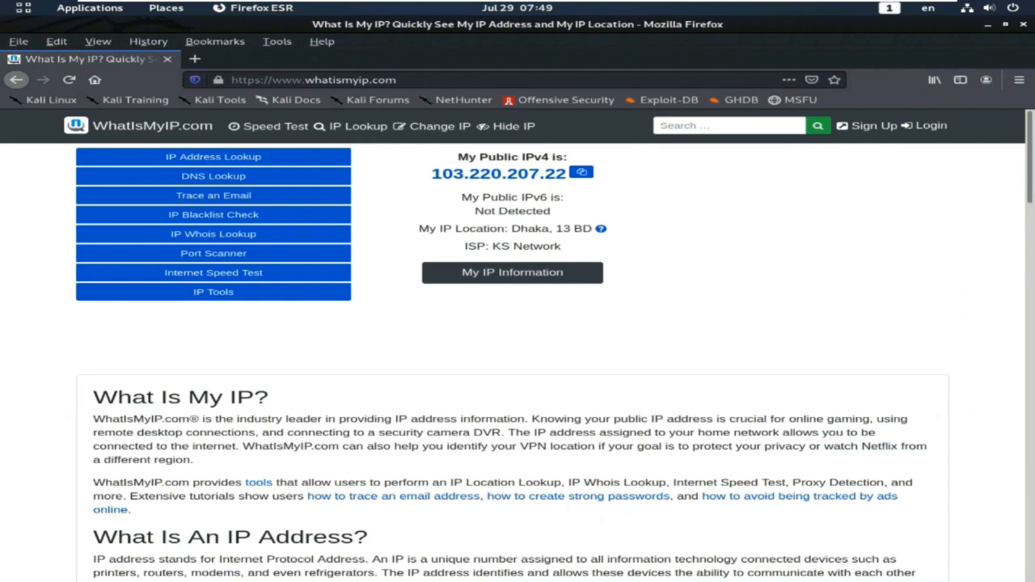
pyautogui.doubleClick(498, 173)
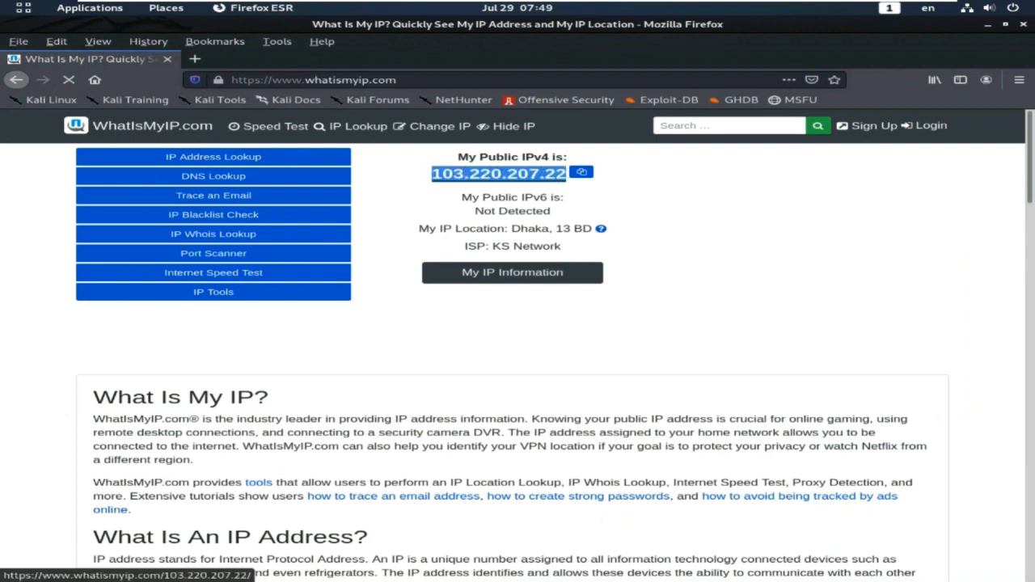
pyautogui.click(512, 271)
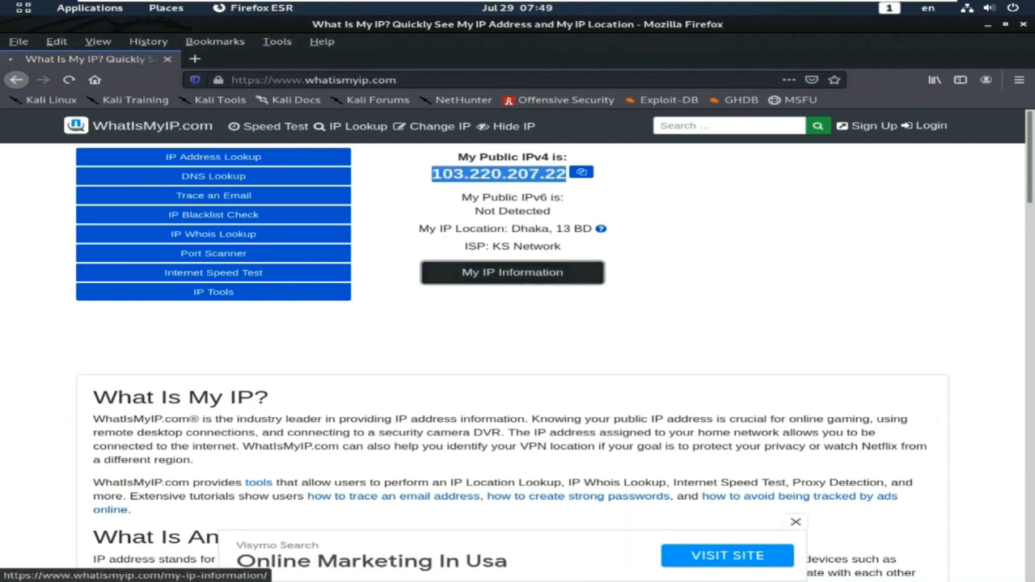
pyautogui.click(512, 272)
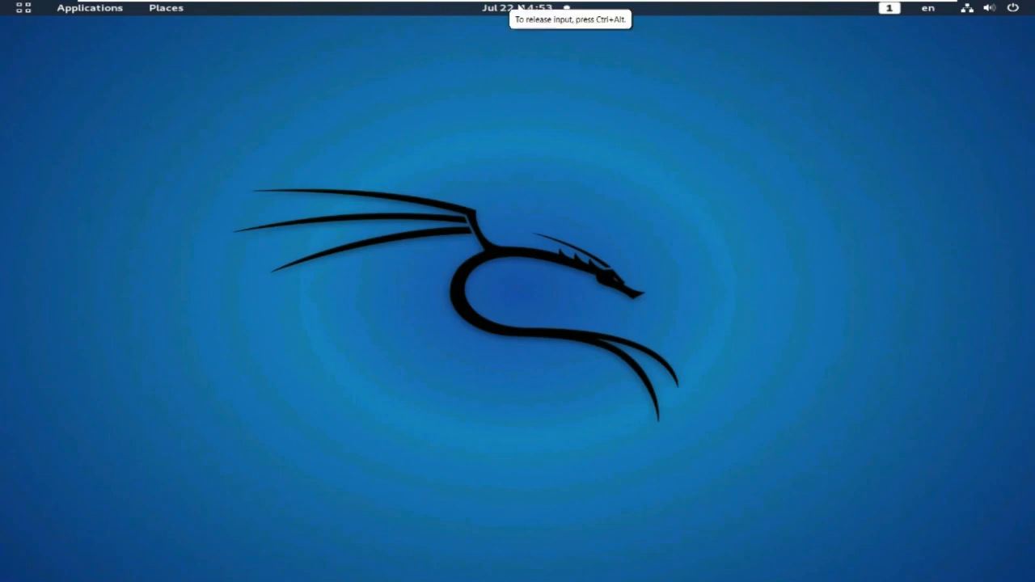
# Step: Launch a terminal, enter the anonym8 folder with cd, list its files and clear the screen
pyautogui.click(22, 9)
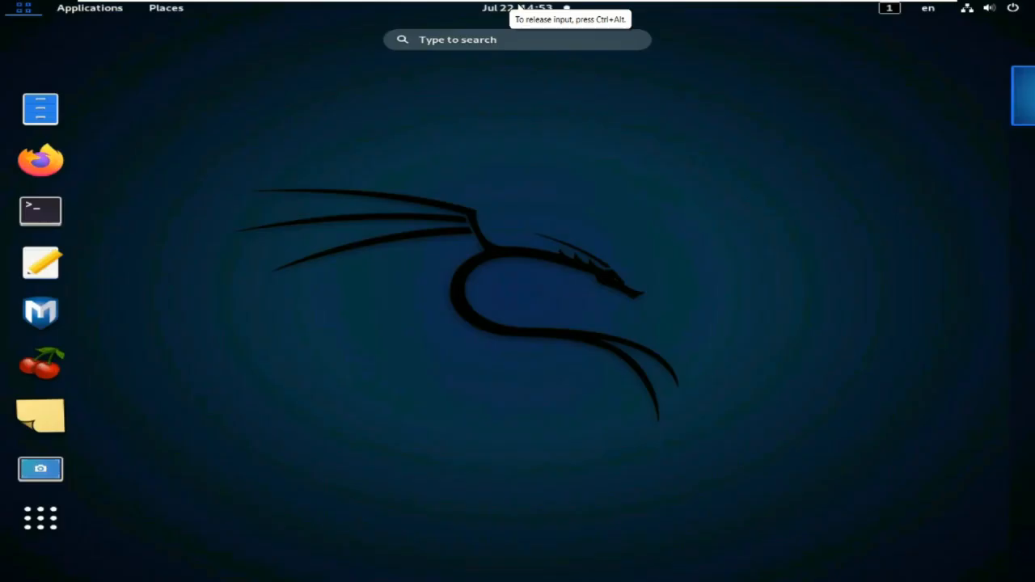
pyautogui.moveTo(40, 212)
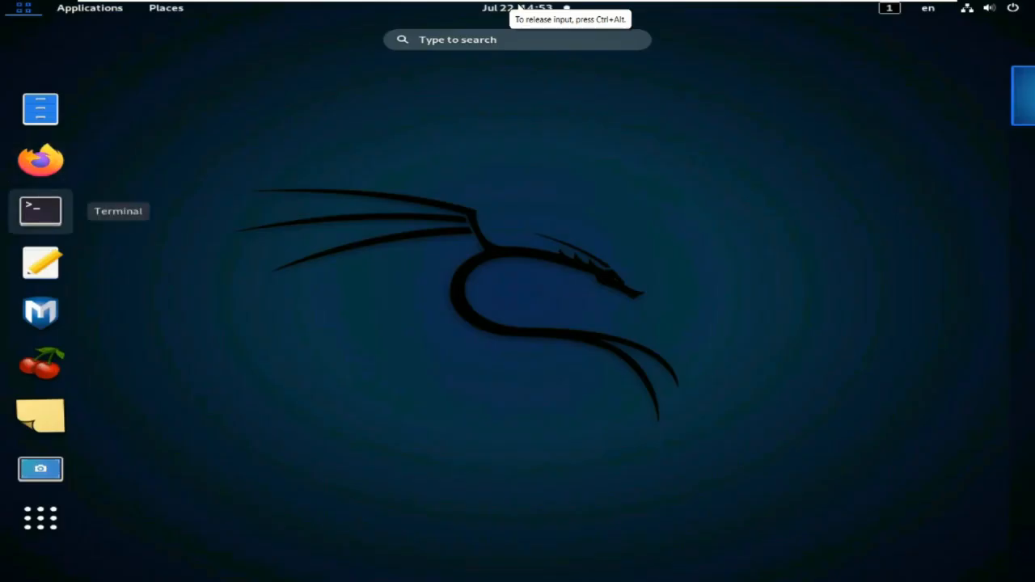
pyautogui.click(40, 211)
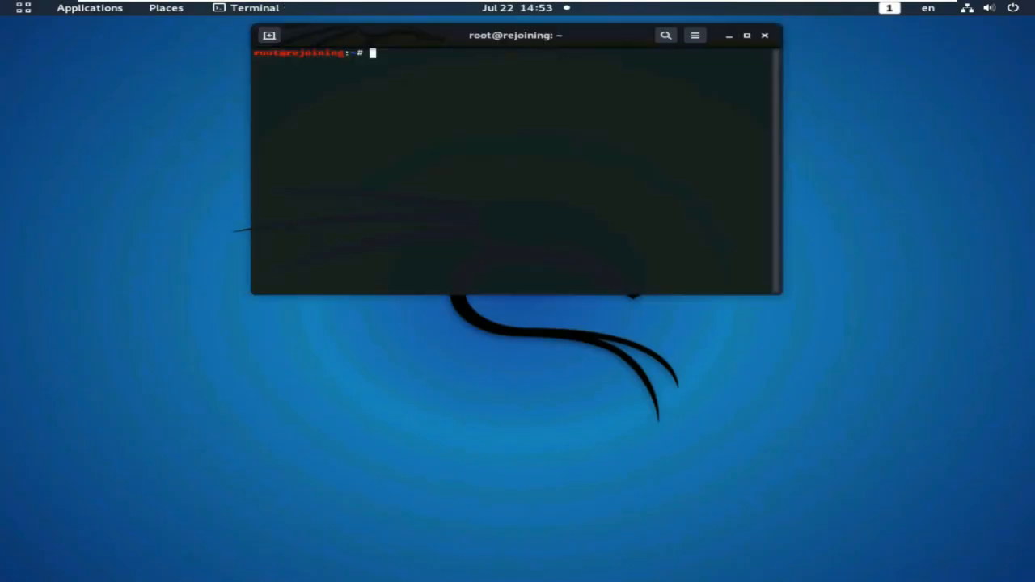
pyautogui.write('cd')
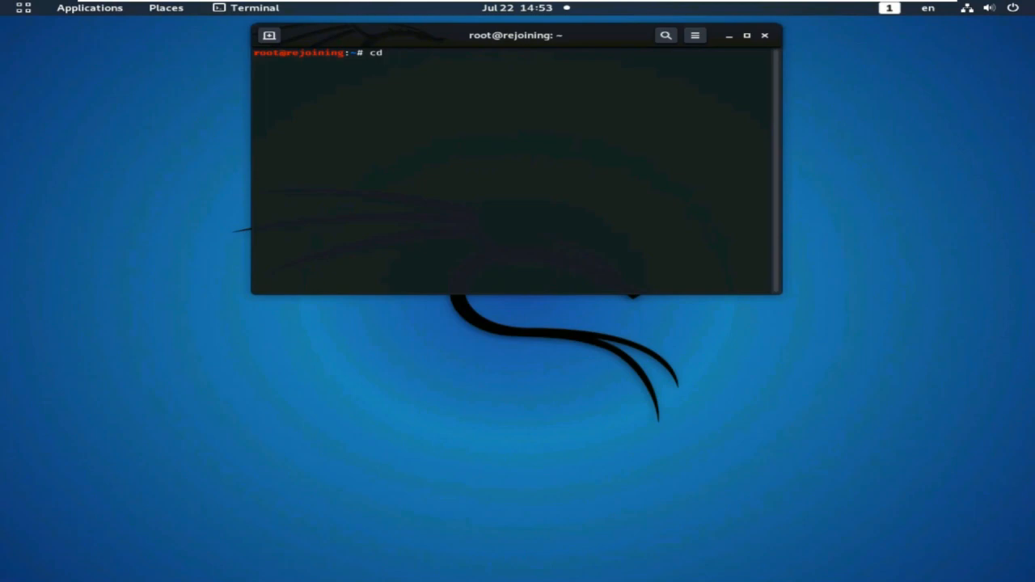
pyautogui.write('a')
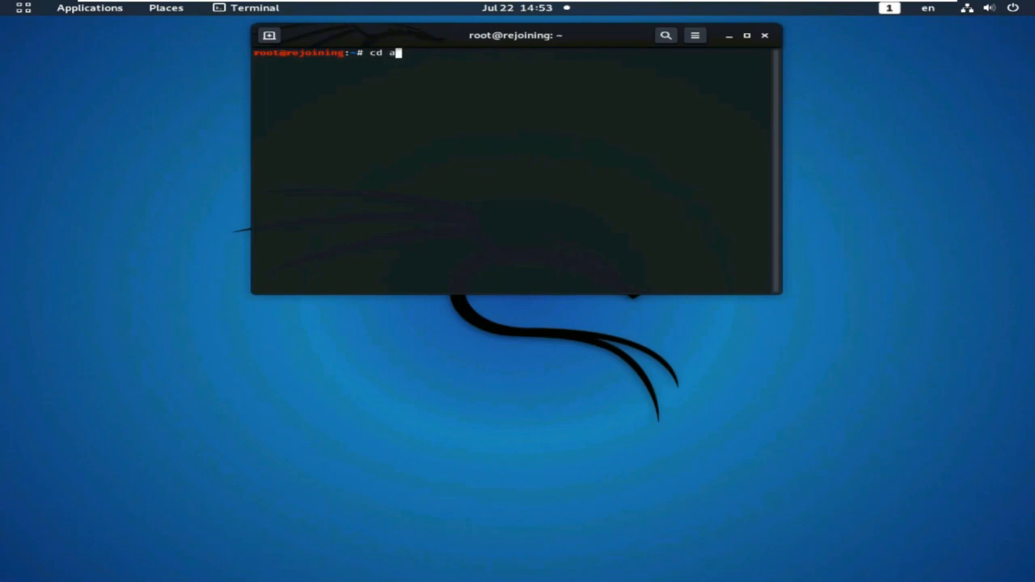
pyautogui.press('Return')
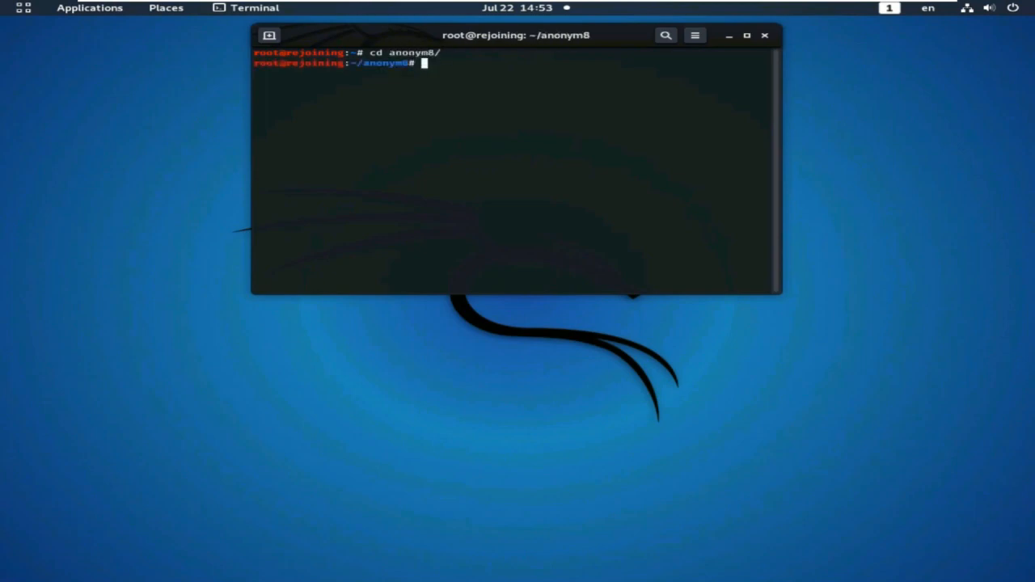
pyautogui.write('ls')
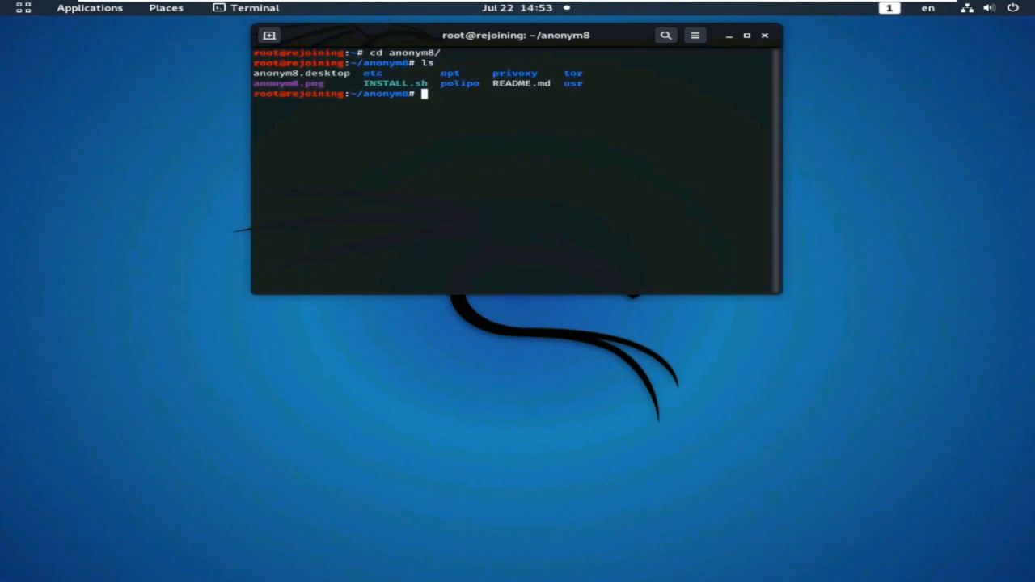
pyautogui.write('clear')
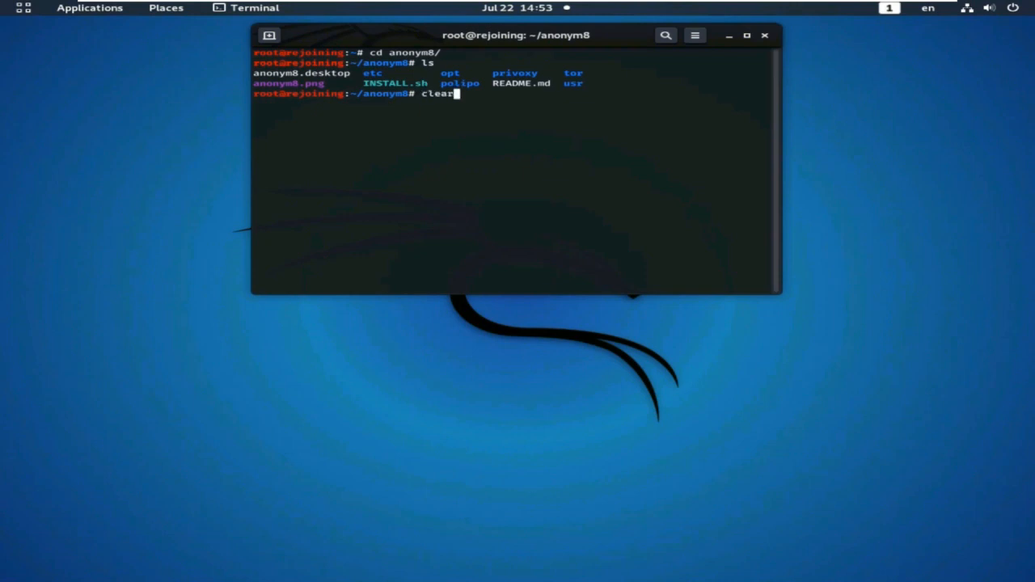
pyautogui.press('Return')
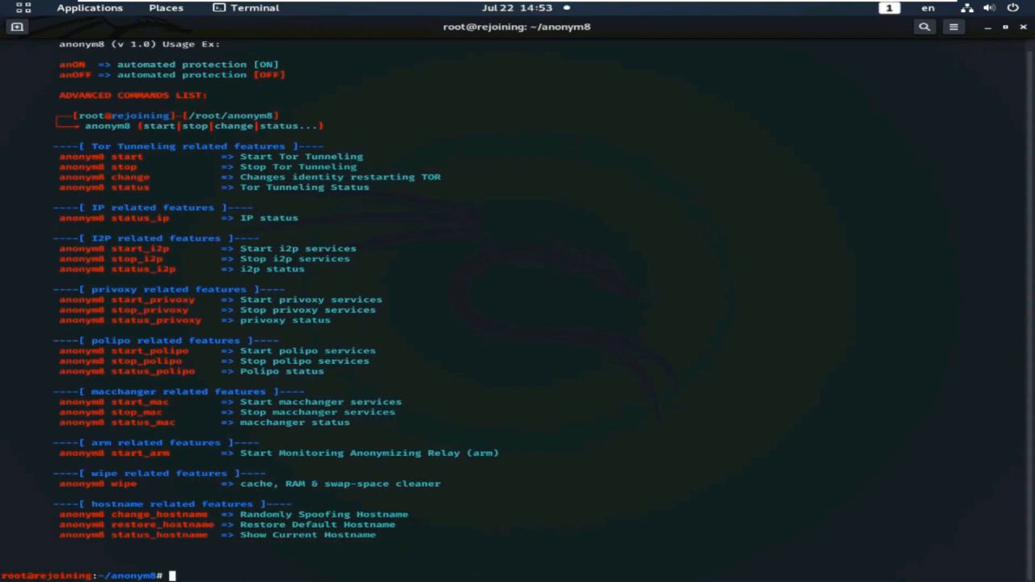
# Step: Type the 'anonym8 status_ip' command at the prompt, with anonym8's command list on screen
pyautogui.write('anonym8')
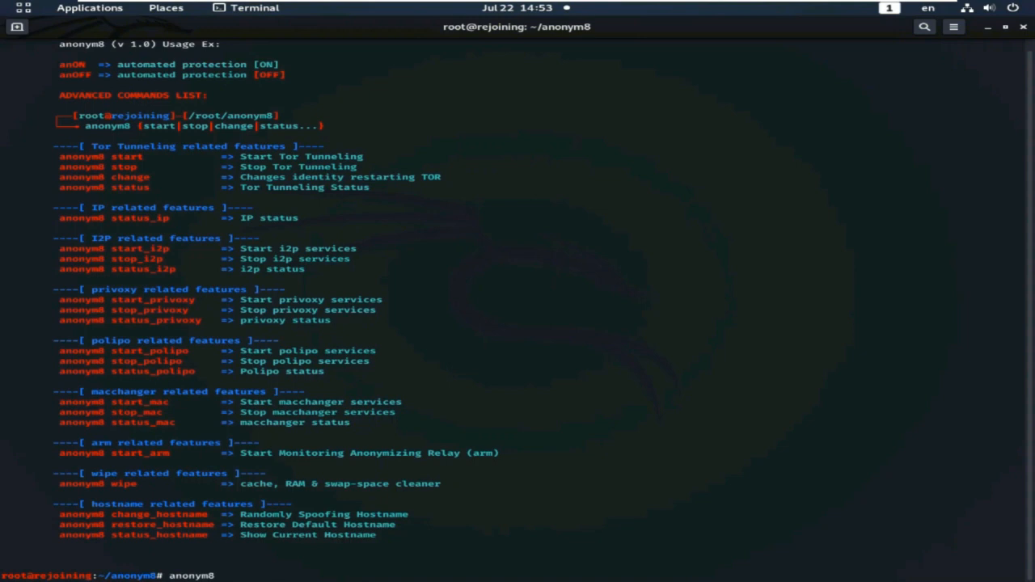
pyautogui.write('st')
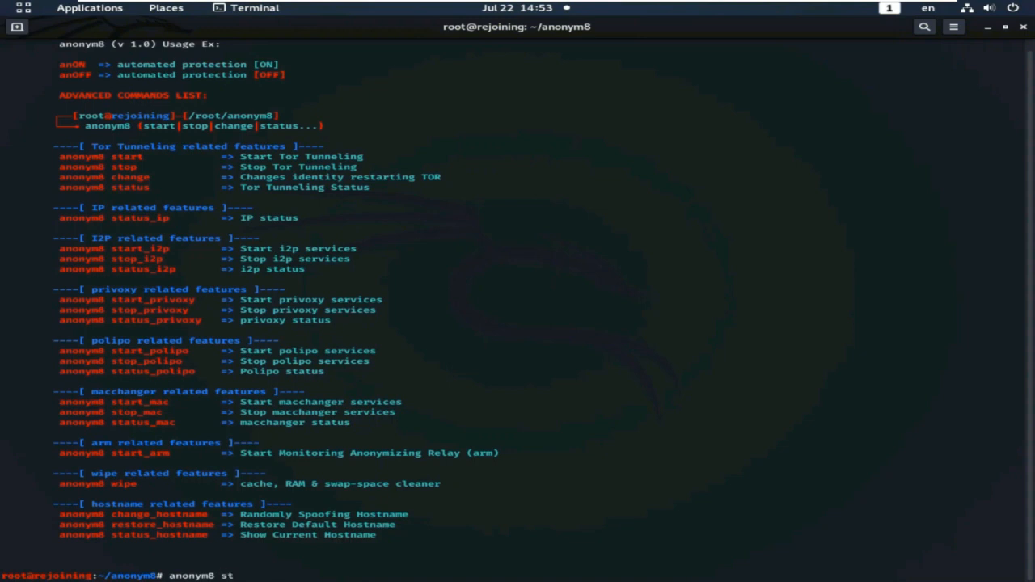
pyautogui.write('a')
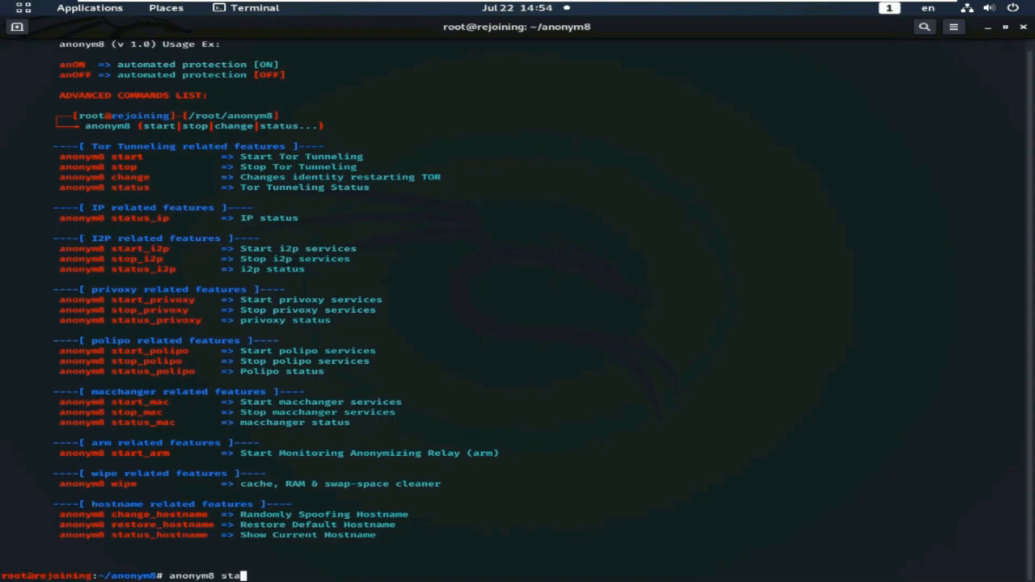
pyautogui.write('tus')
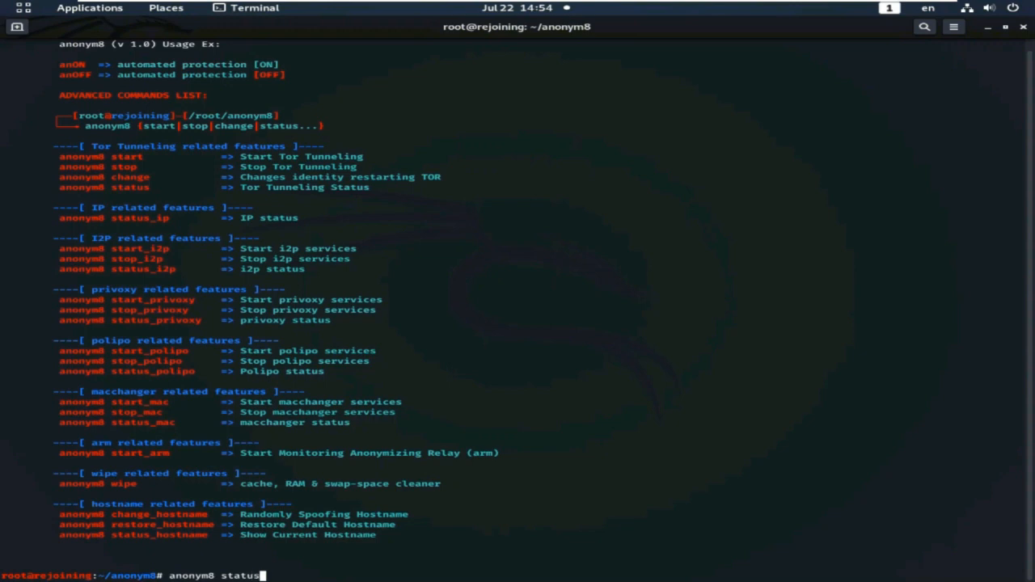
pyautogui.write('_i')
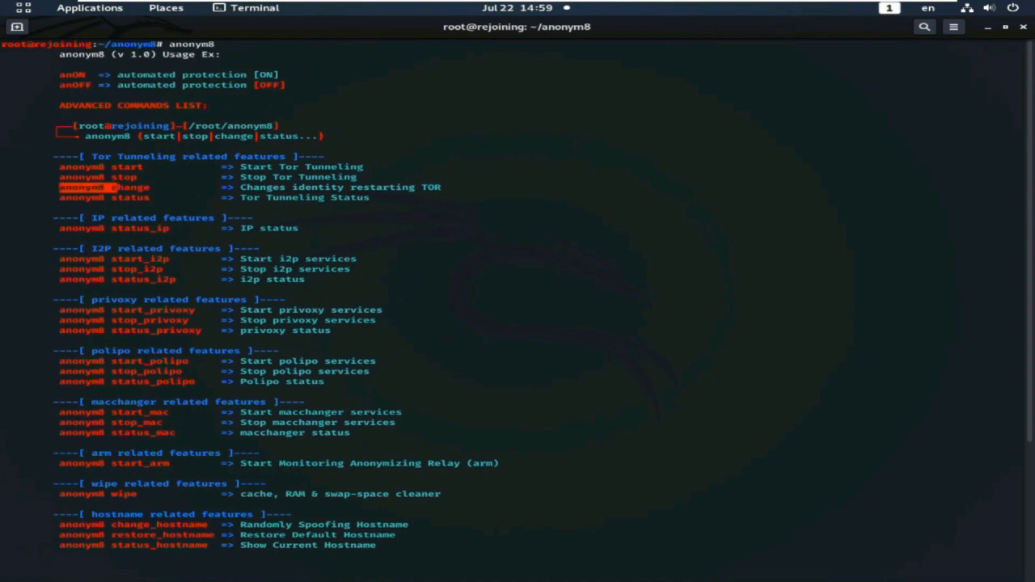
# Step: Run anonym8 status_ip showing Tor IP 45.140.170.187, then run anonym8 change for a new identity
pyautogui.write('anonym8 status_ip')
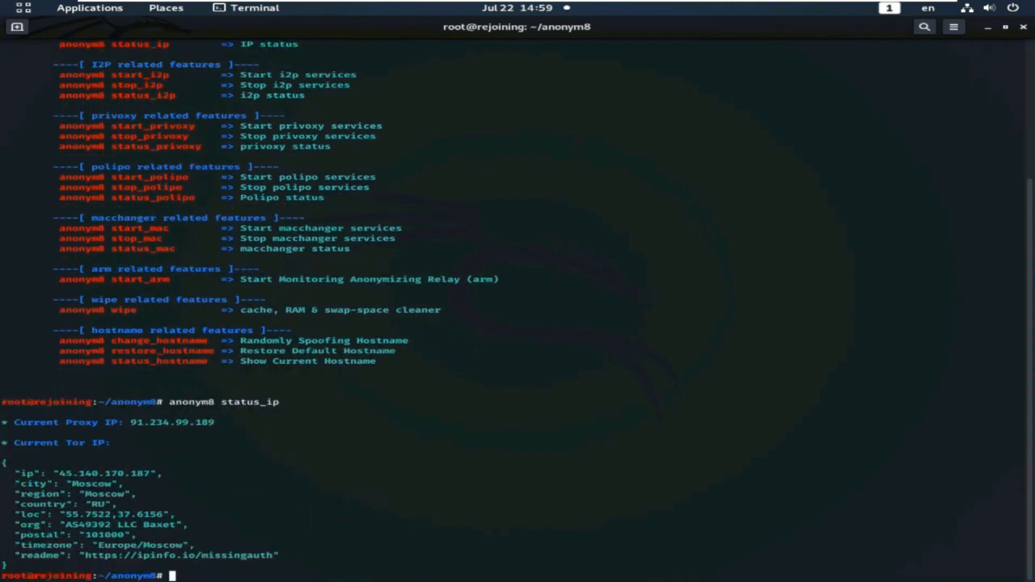
pyautogui.rightClick(169, 576)
pyautogui.write('anonym8 change')
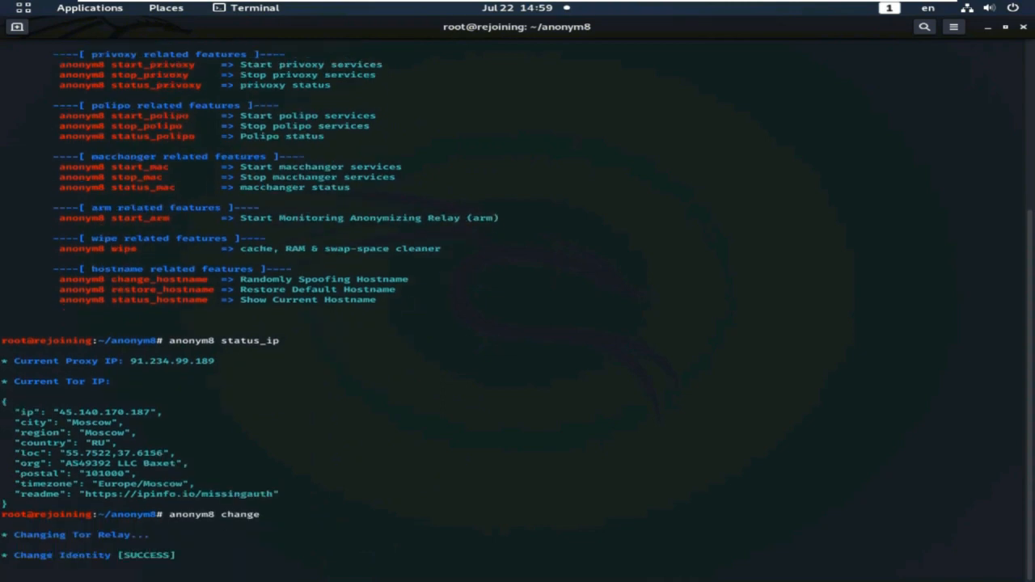
pyautogui.scroll(-3)
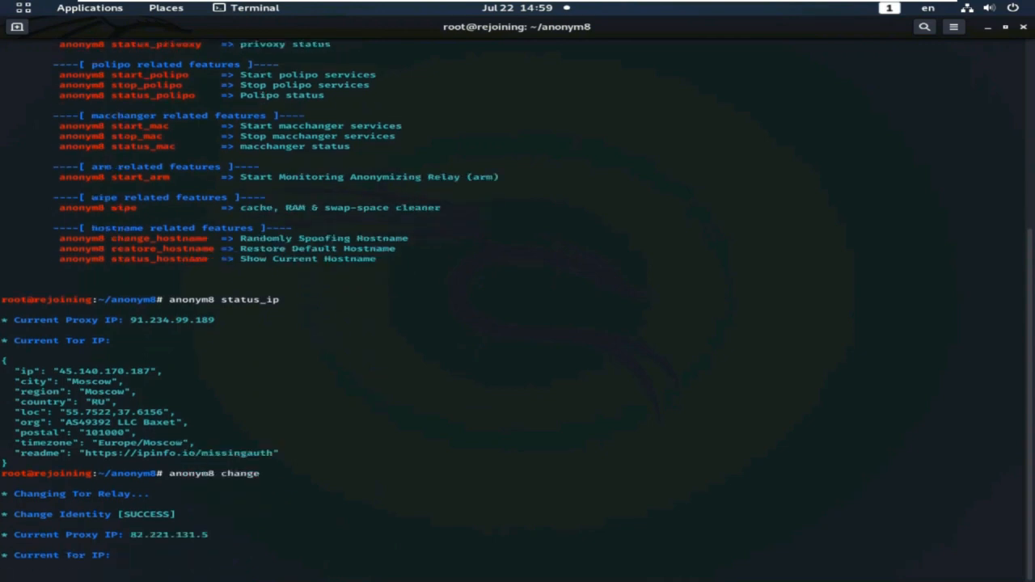
pyautogui.scroll(-3)
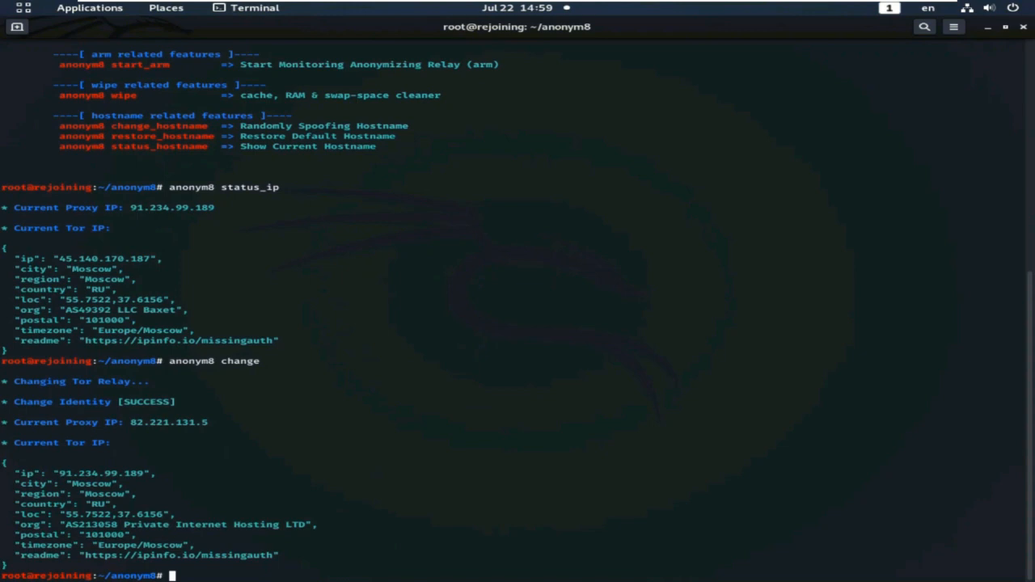
# Step: Select the new Tor IP 91.234.99.189 and rerun anonym8 status_ip to confirm it
pyautogui.doubleClick(168, 422)
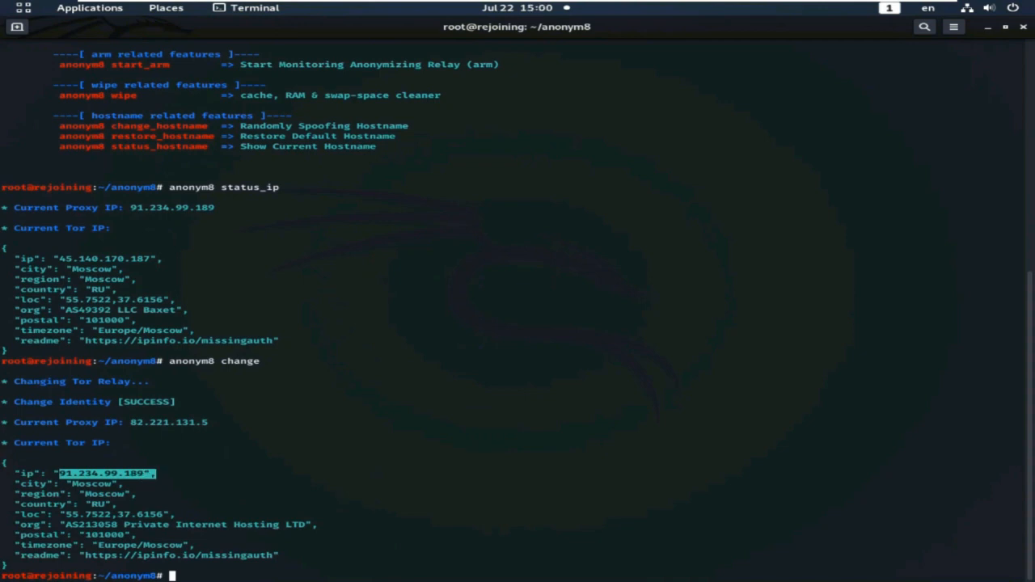
pyautogui.write('anonym8 s')
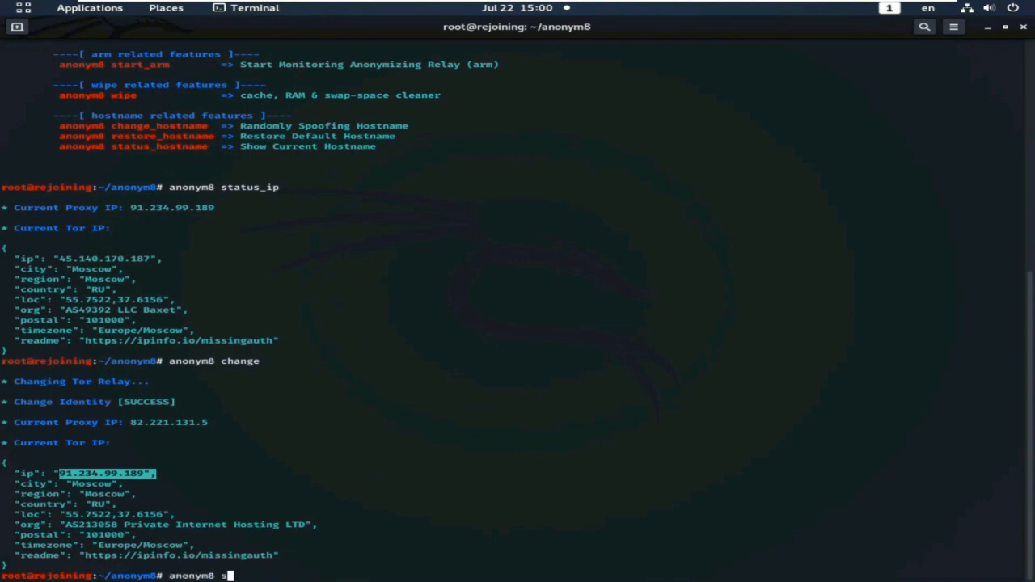
pyautogui.write('tatus')
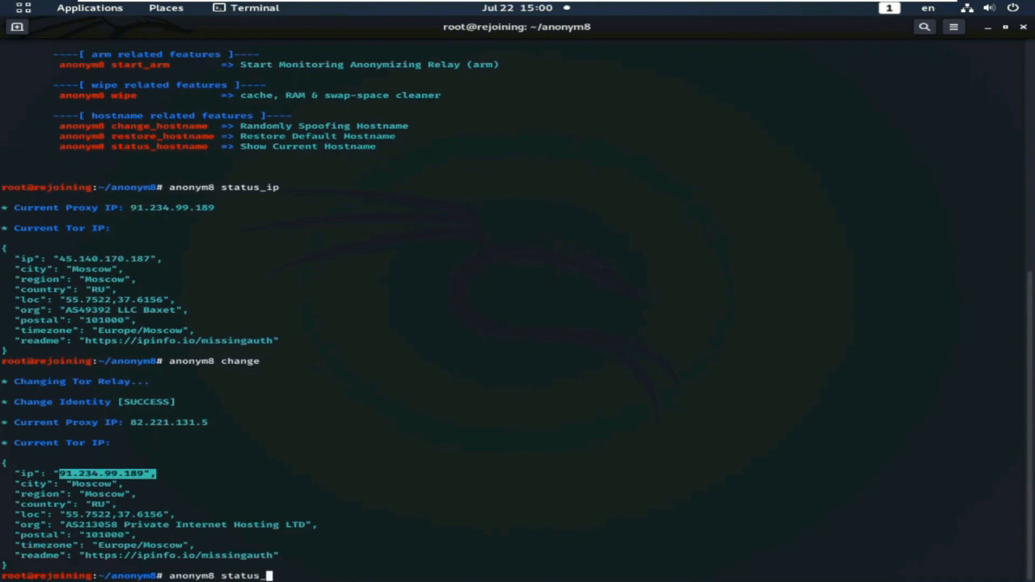
pyautogui.write('_ip')
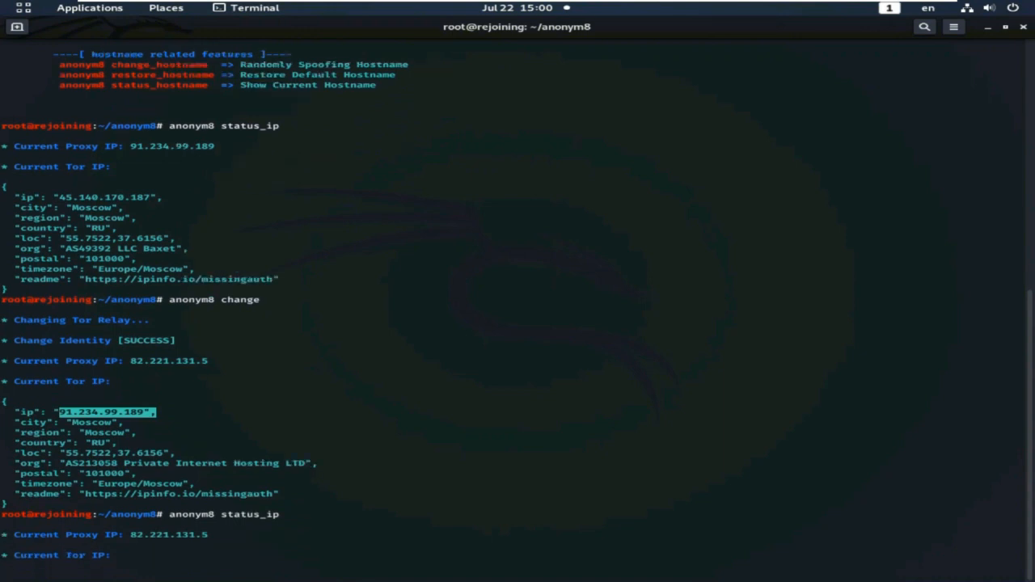
pyautogui.scroll(-3)
pyautogui.write('anonym8 change')
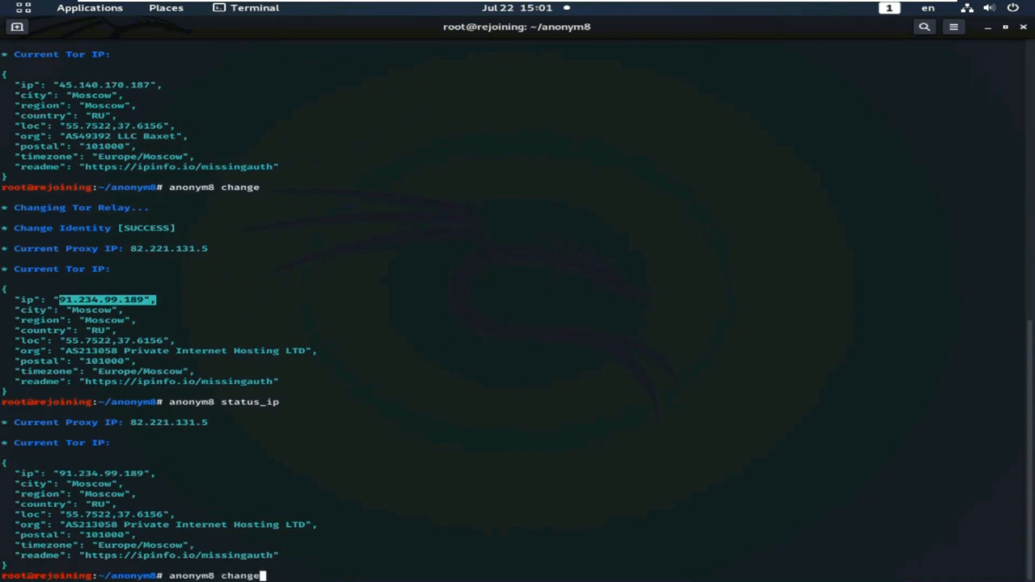
# Step: Run anonym8 change twice more to obtain new proxy IPs
pyautogui.press('Return')
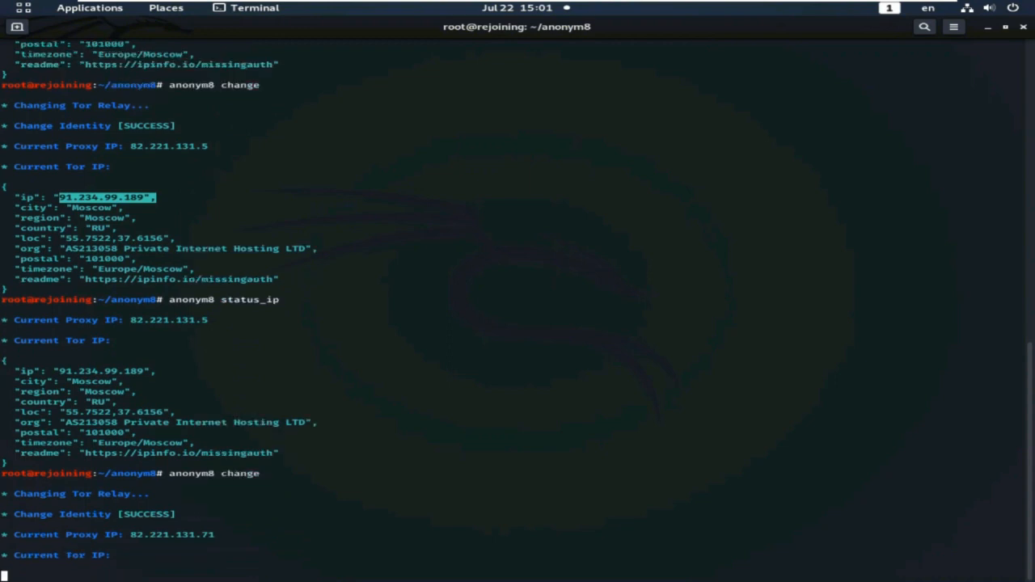
pyautogui.scroll(-3)
pyautogui.write('anonym8 change')
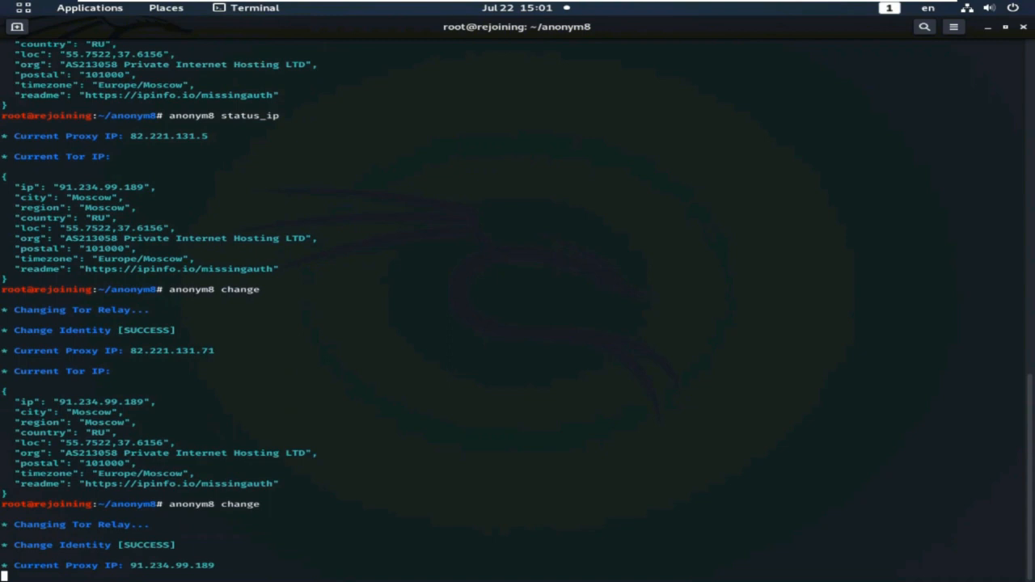
pyautogui.scroll(-3)
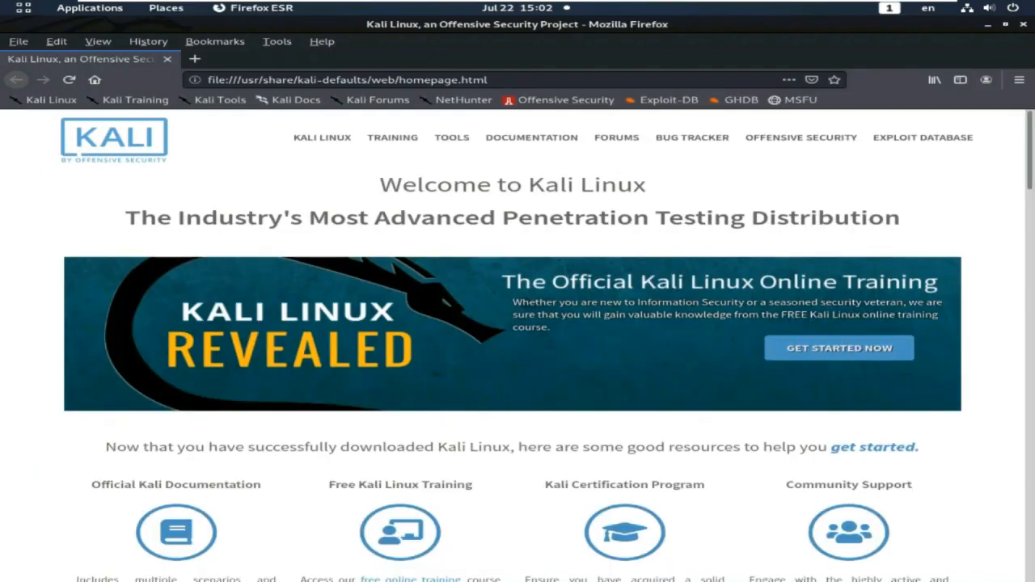
pyautogui.click(347, 80)
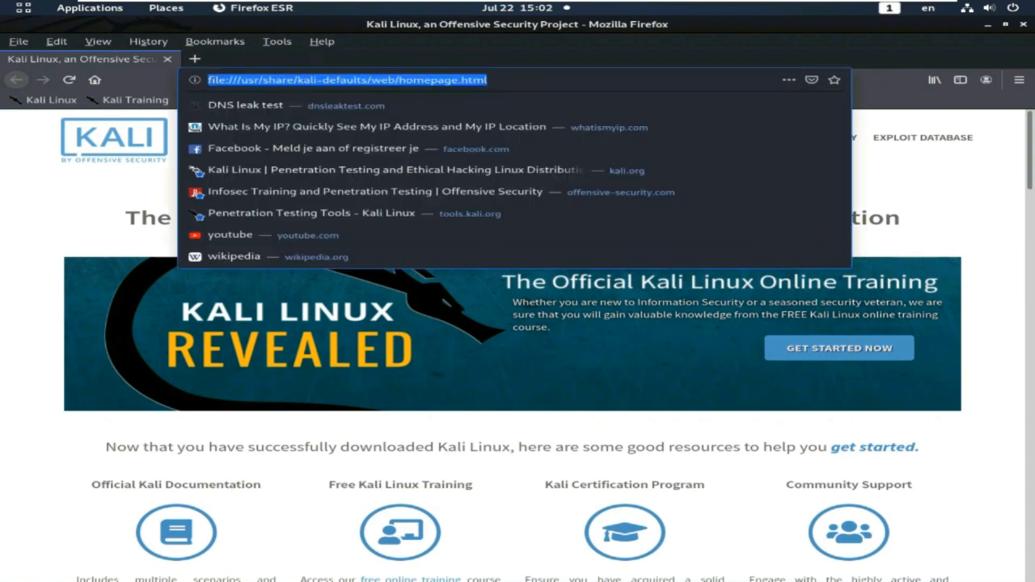
pyautogui.write('www.google.com/')
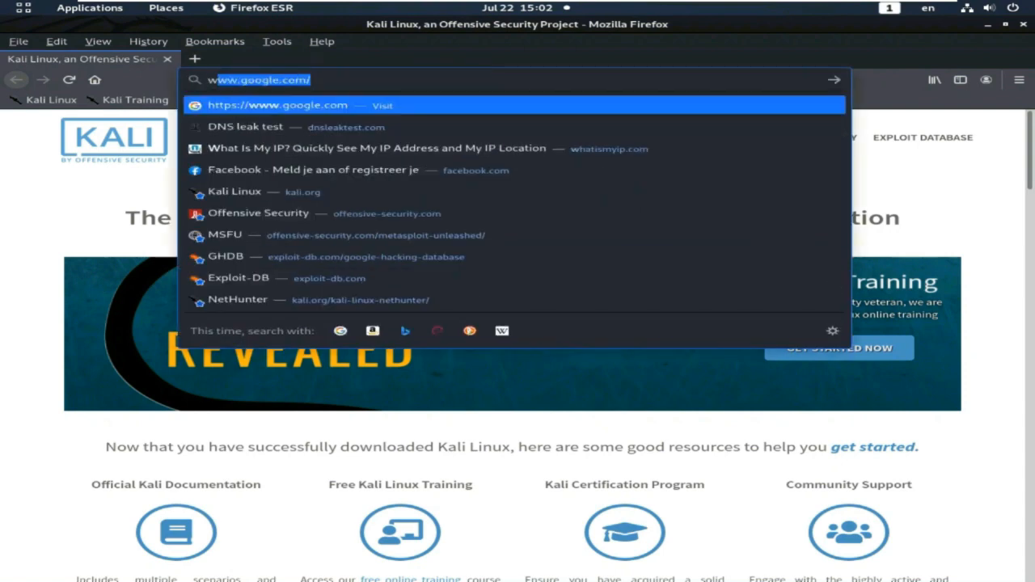
pyautogui.click(376, 148)
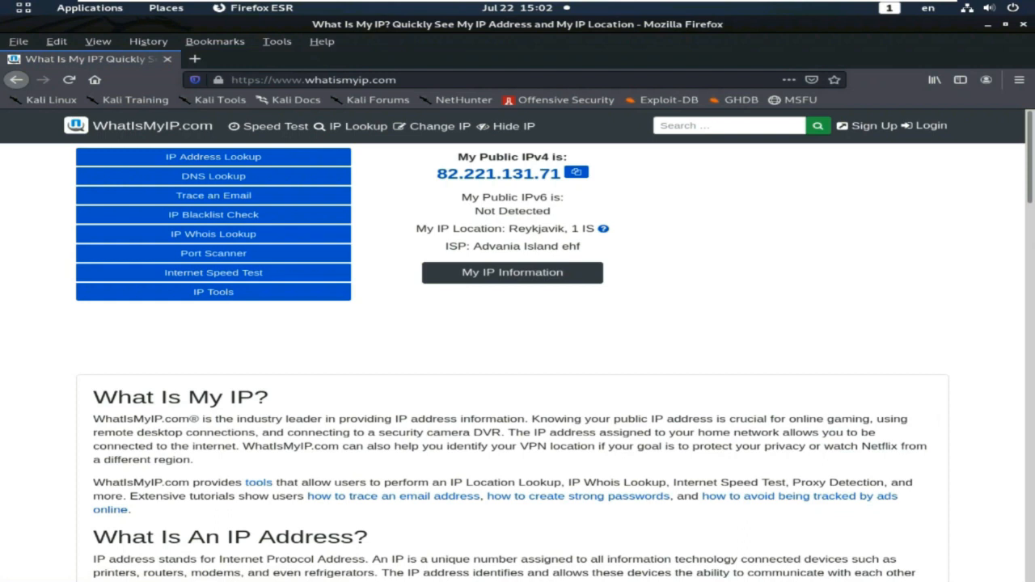
pyautogui.doubleClick(497, 173)
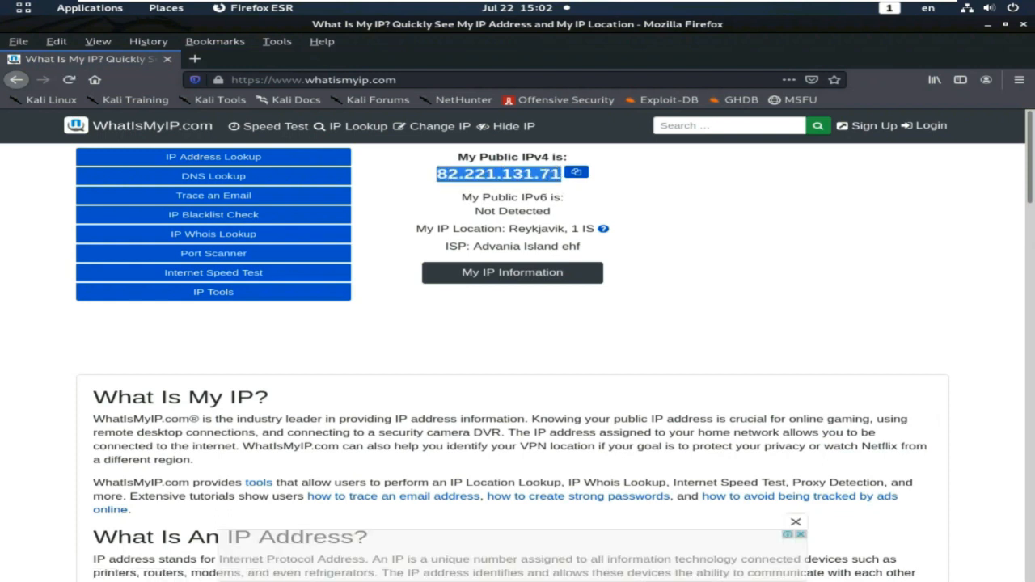
pyautogui.click(512, 272)
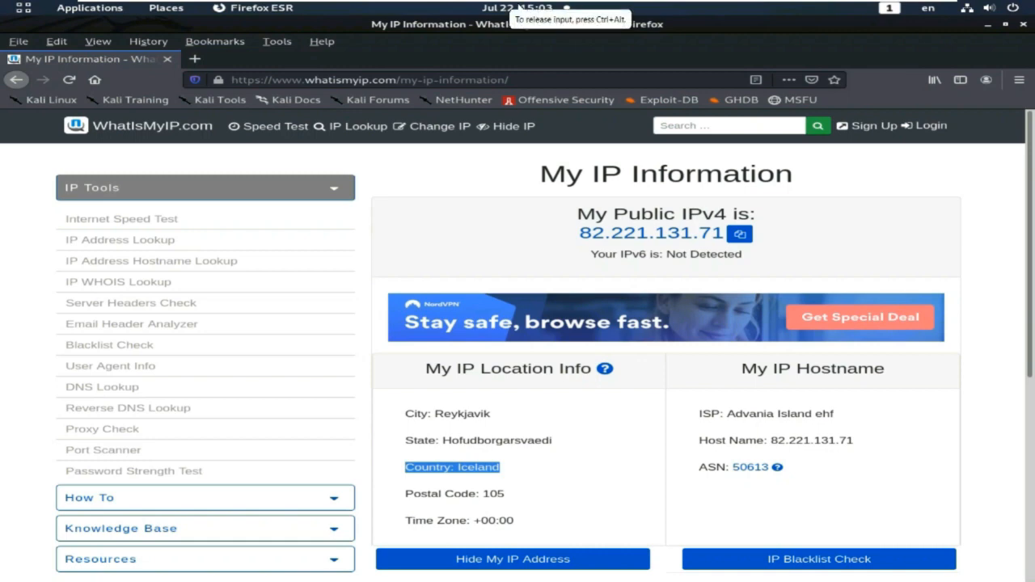
# Step: Run dnsleaktest.com's standard test, finding six Google DNS servers in Groningen, Netherlands
pyautogui.click(194, 58)
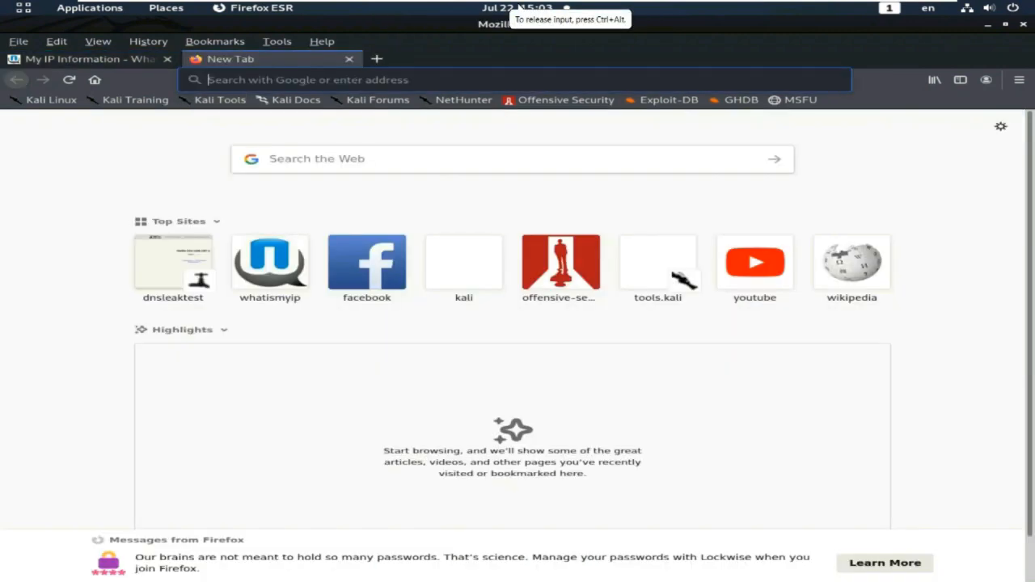
pyautogui.write('dna')
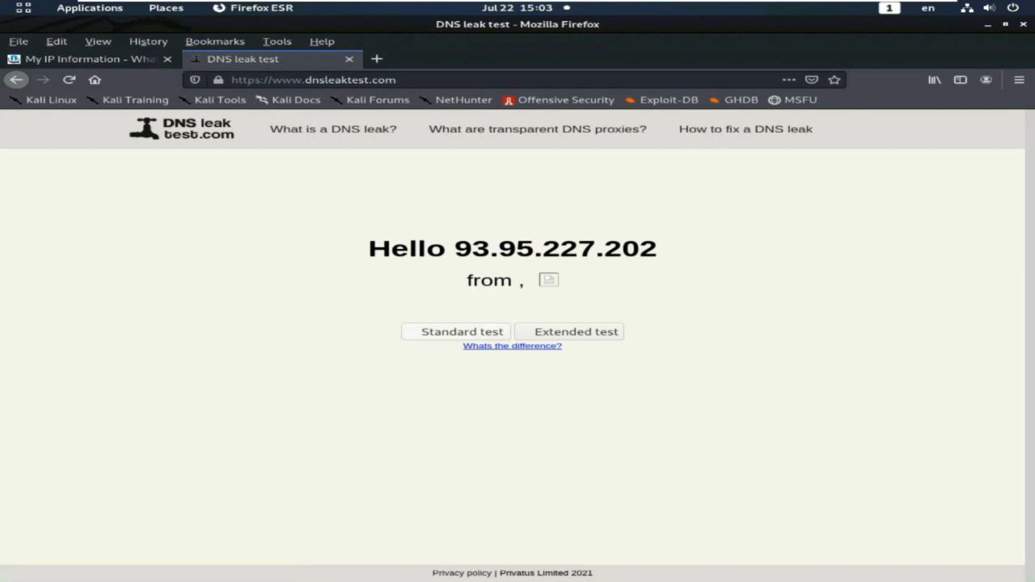
pyautogui.click(462, 332)
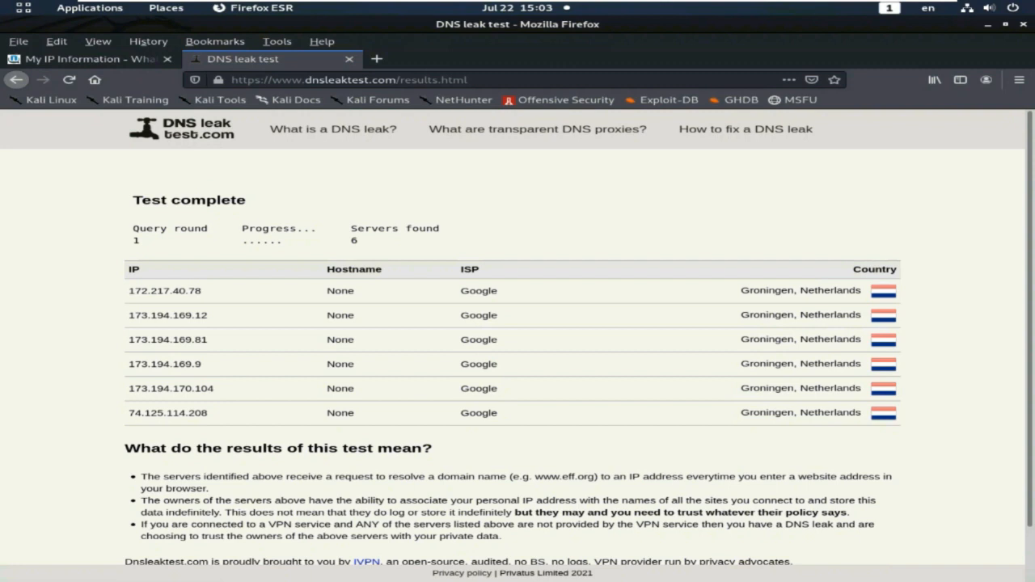
pyautogui.doubleClick(801, 290)
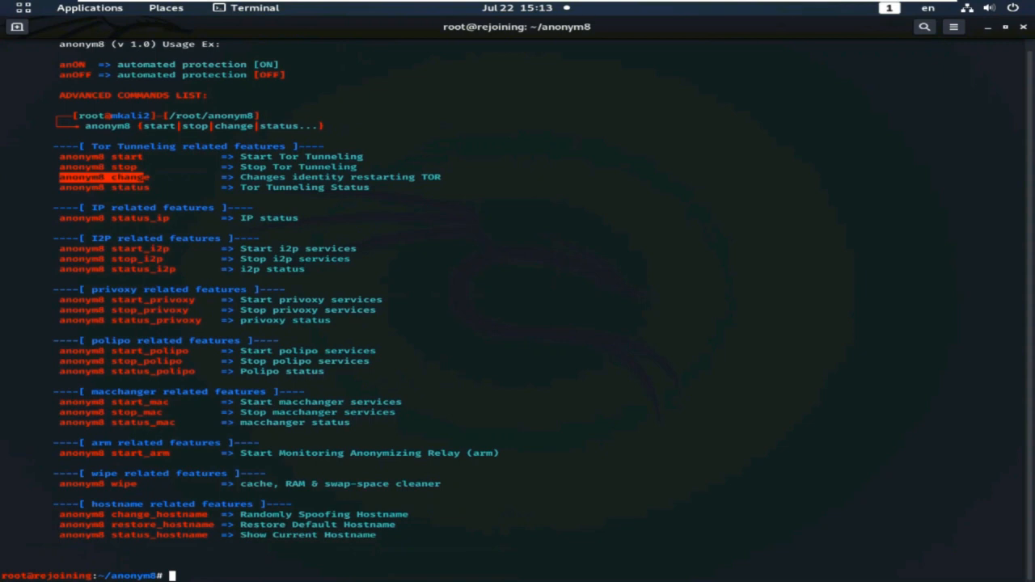
# Step: Paste and run anonym8 change, getting proxy IP 91.234.99.189
pyautogui.rightClick(129, 176)
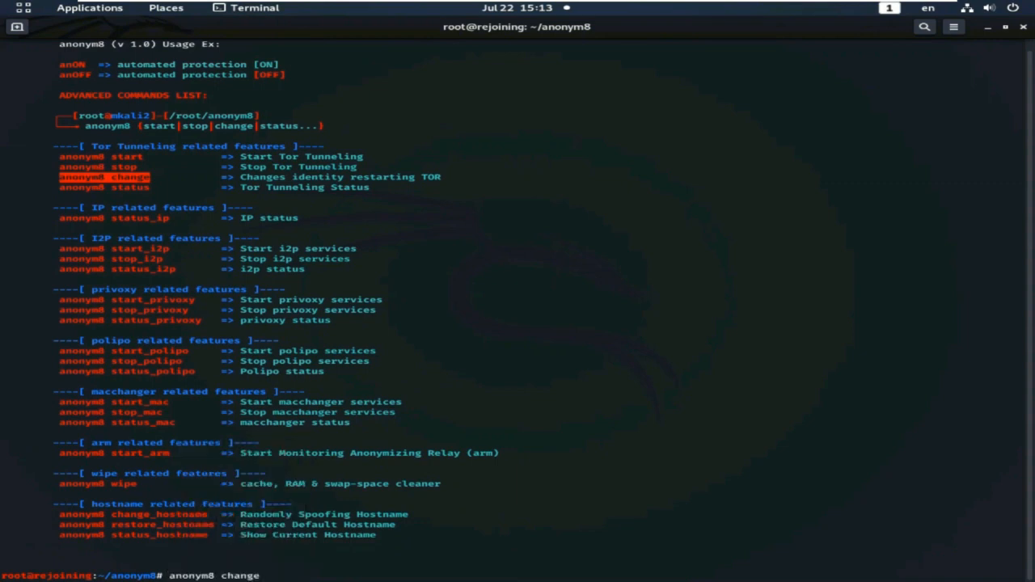
pyautogui.press('Return')
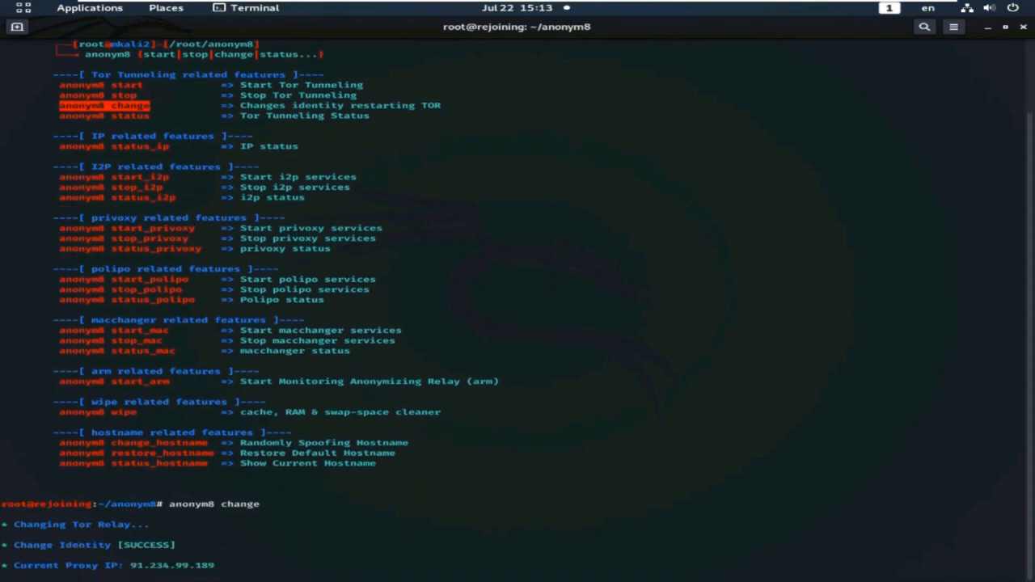
pyautogui.scroll(-3)
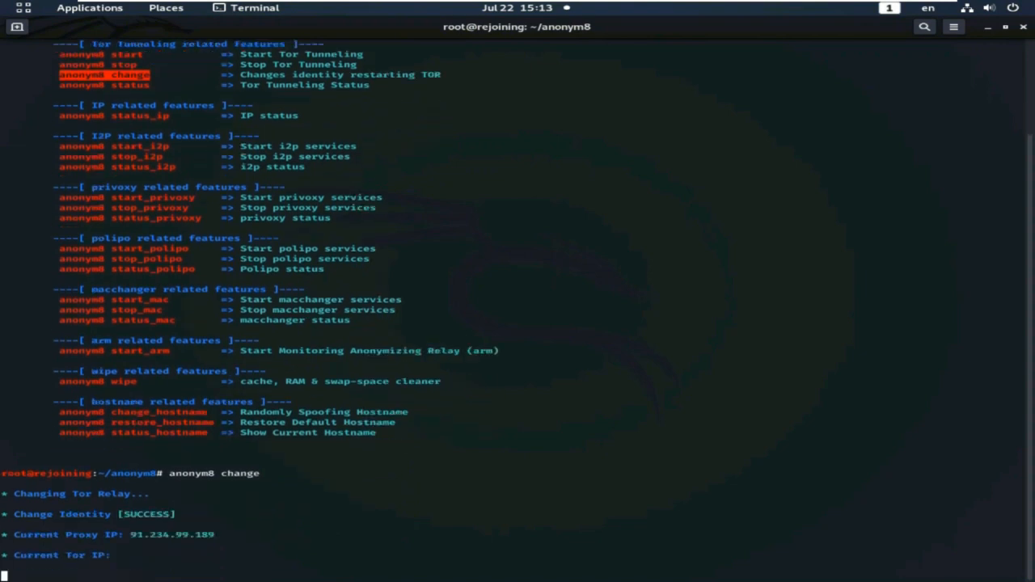
pyautogui.scroll(-3)
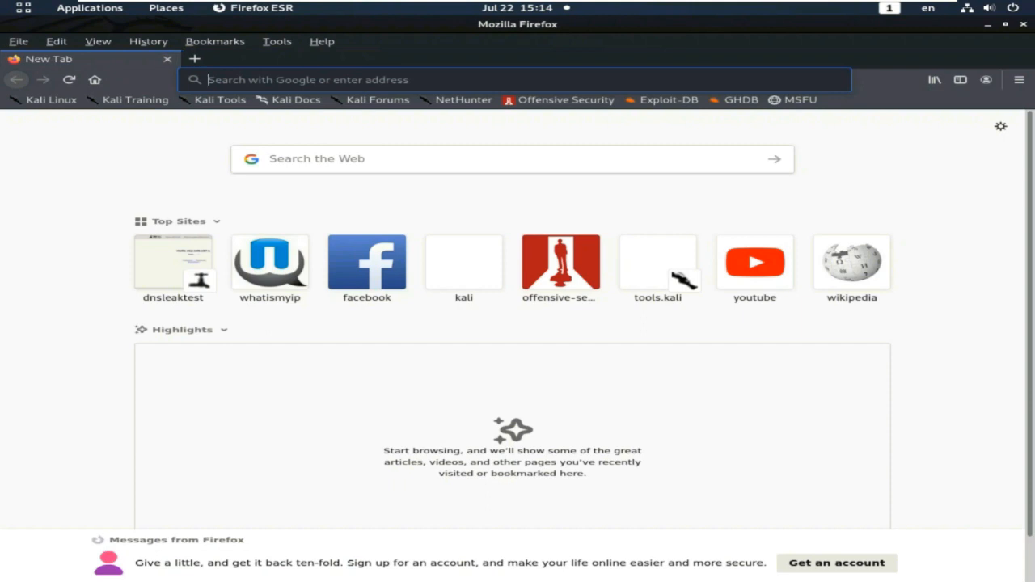
# Step: Load WhatIsMyIP.com and view details for public IP 93.95.227.202 in Reykjavik, Iceland
pyautogui.write('whatismyip.com')
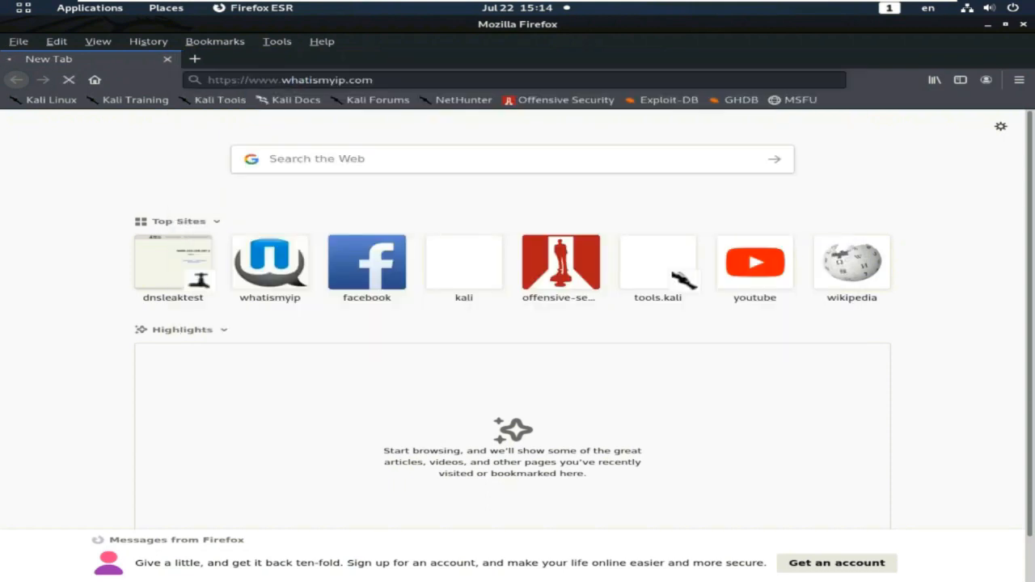
pyautogui.click(269, 261)
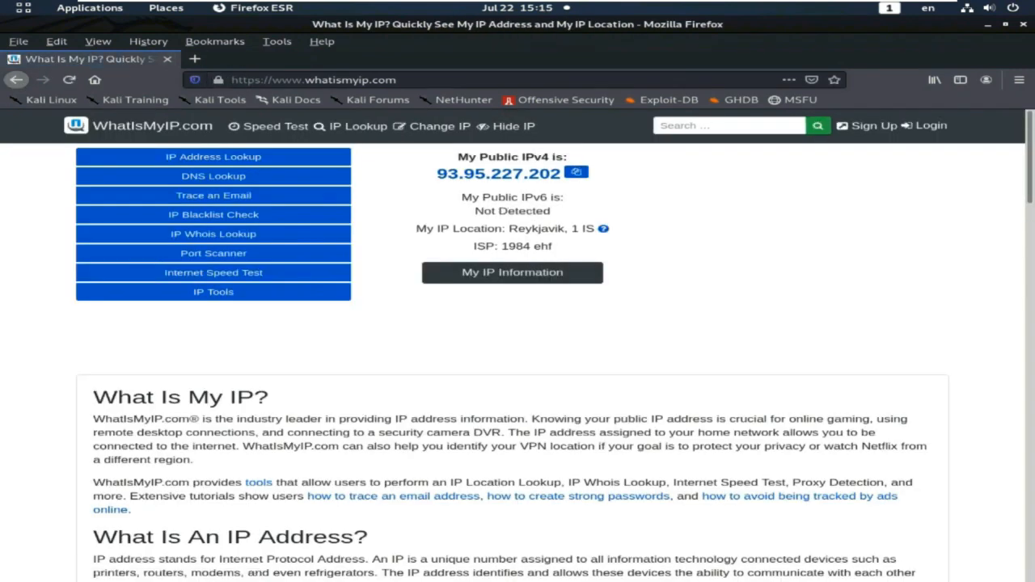
pyautogui.click(512, 272)
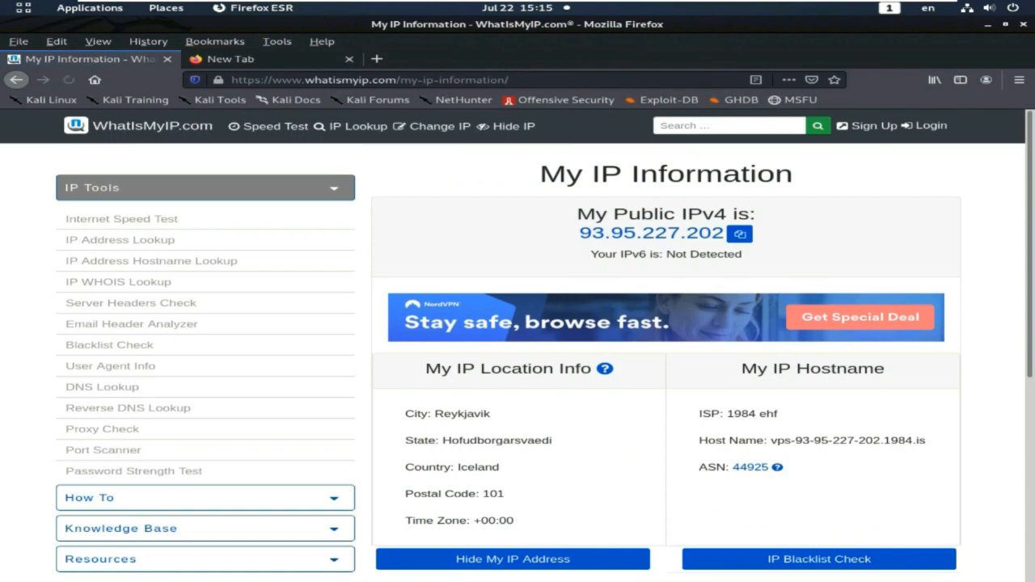
pyautogui.doubleClick(479, 467)
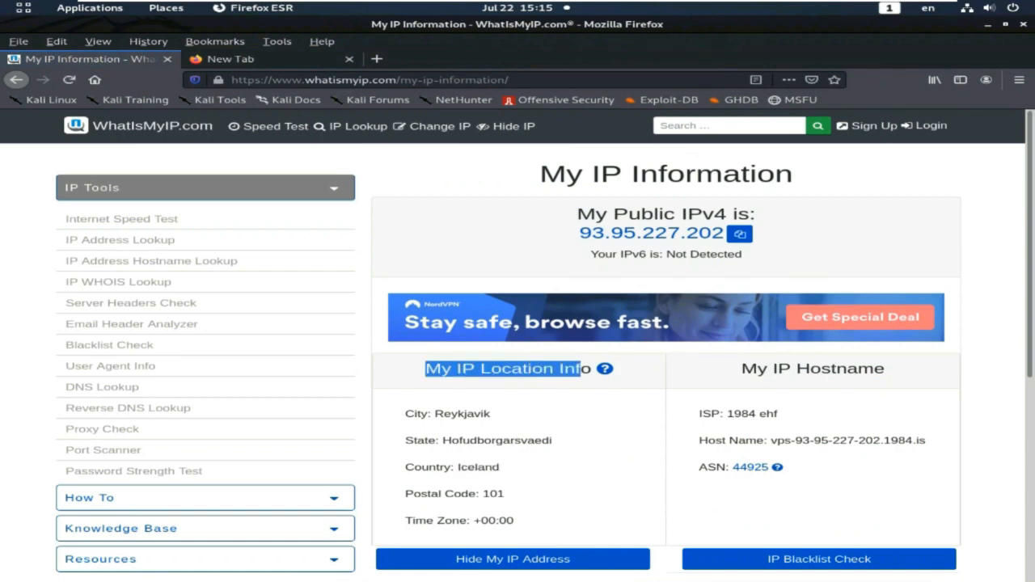
pyautogui.click(259, 58)
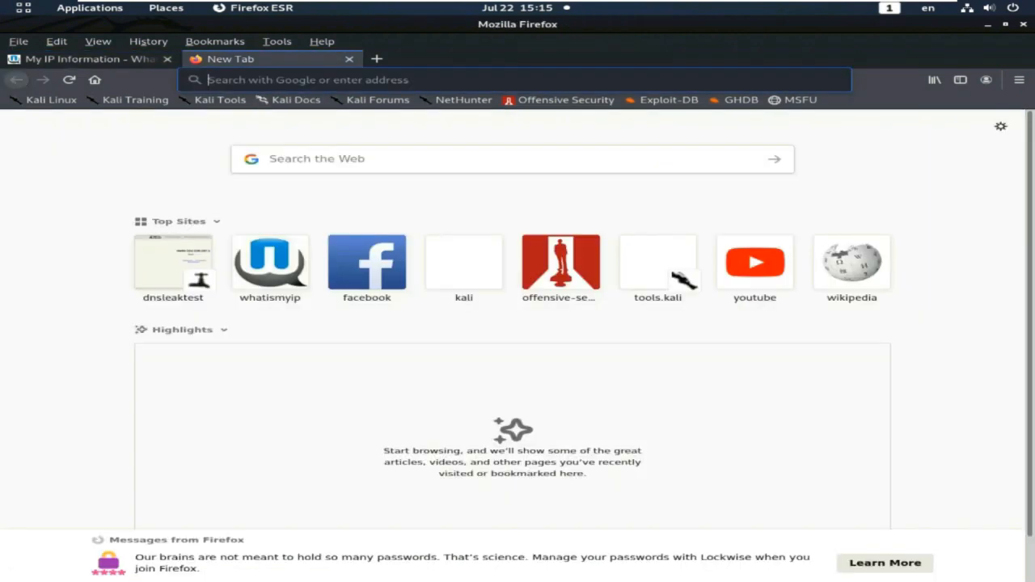
# Step: Run the DNS leak standard test showing servers in Lappeenranta, Finland, then close Firefox
pyautogui.click(517, 79)
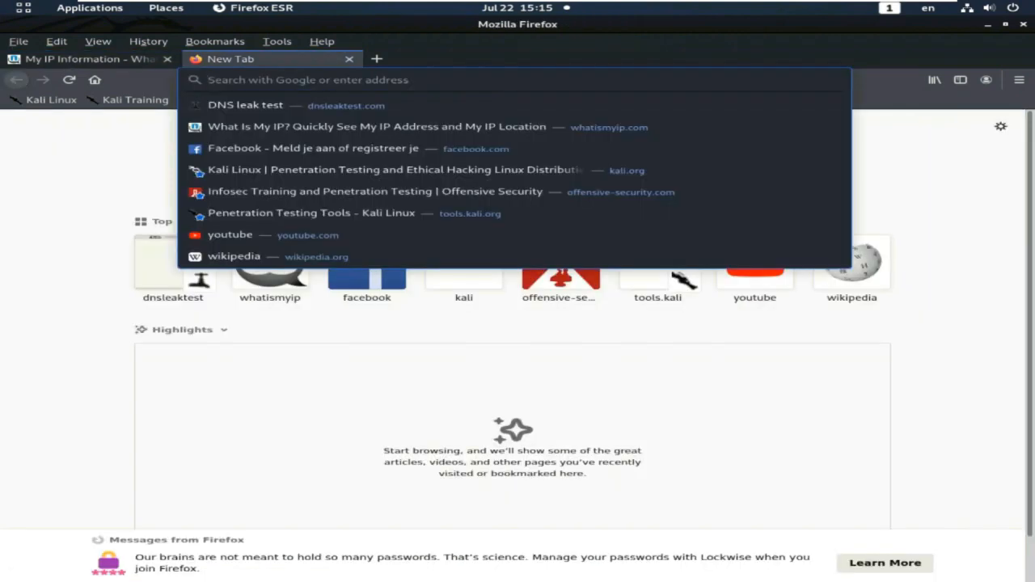
pyautogui.click(246, 104)
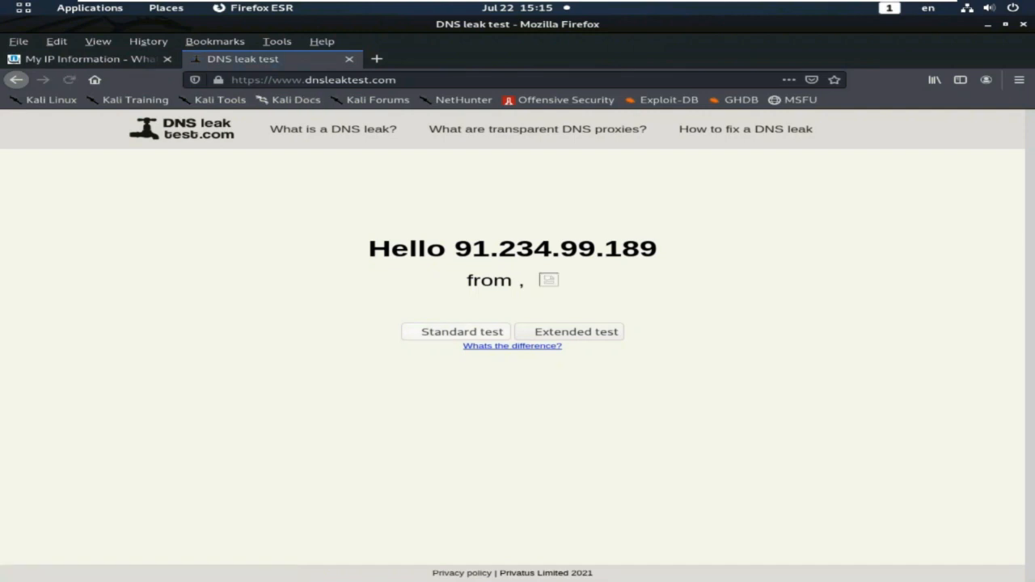
pyautogui.click(462, 332)
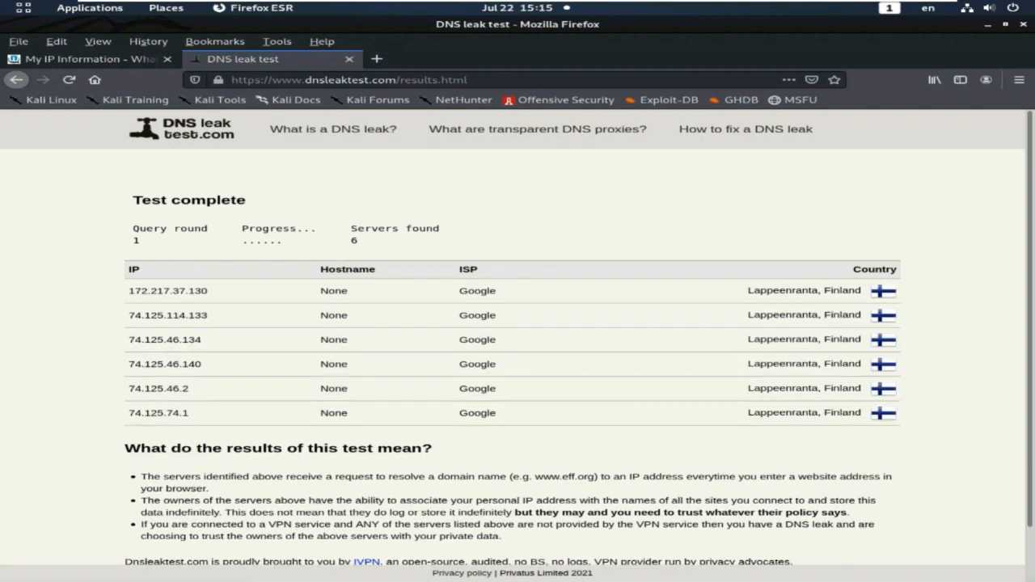
pyautogui.doubleClick(804, 290)
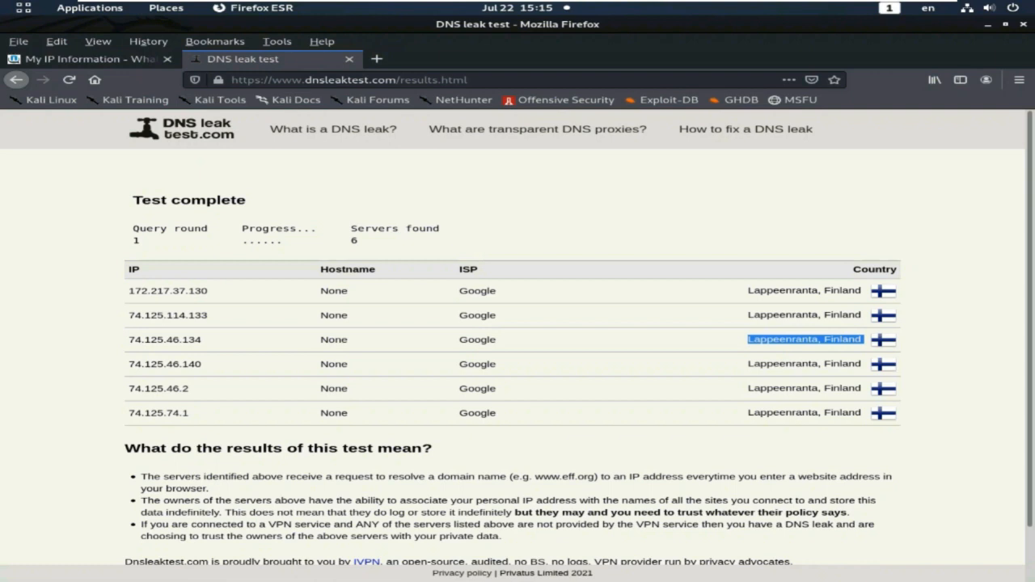
pyautogui.click(1002, 25)
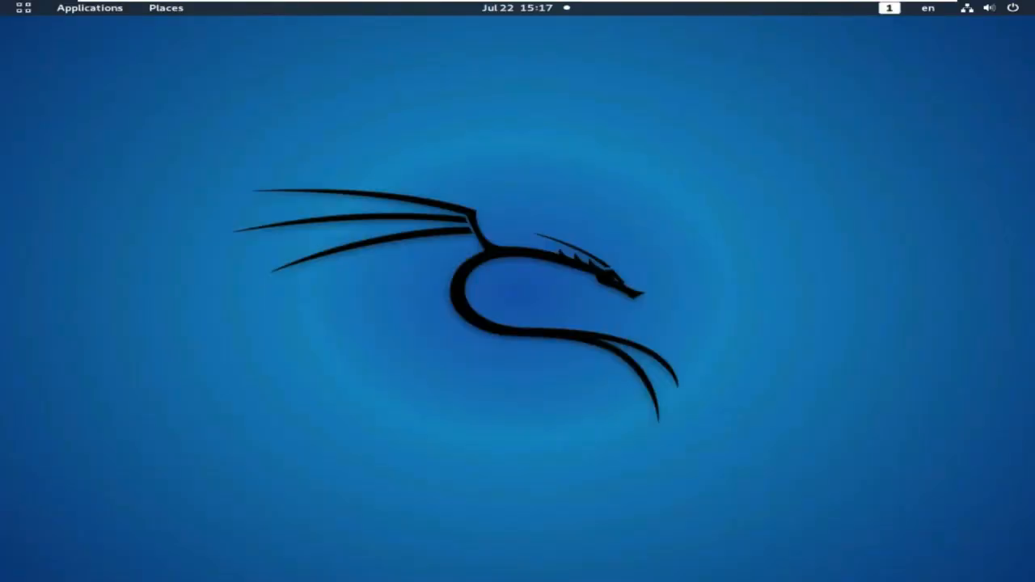